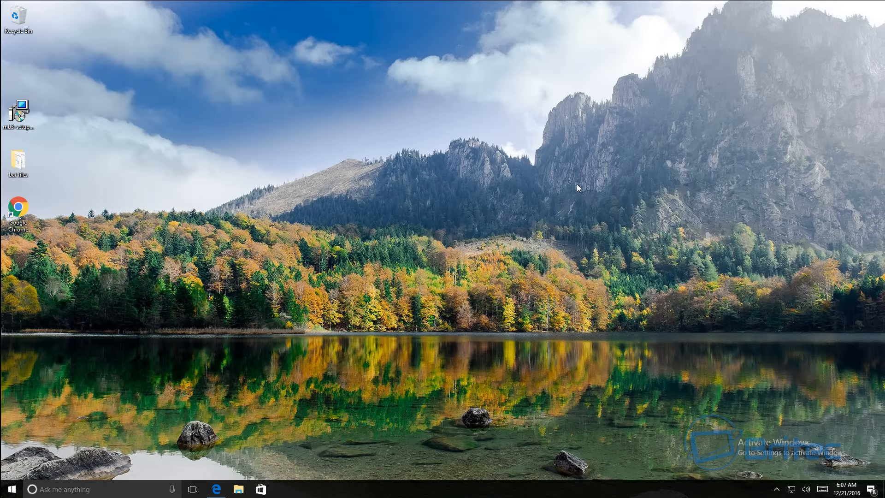
pyautogui.moveTo(524, 215)
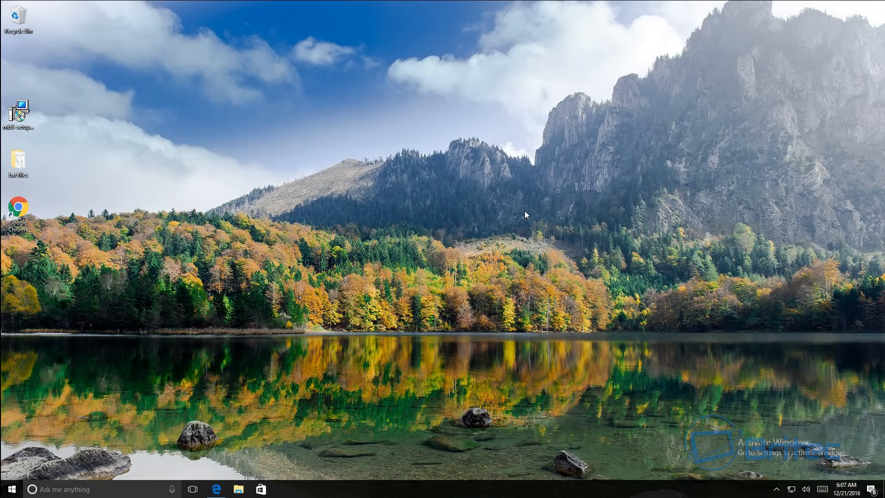
pyautogui.moveTo(496, 223)
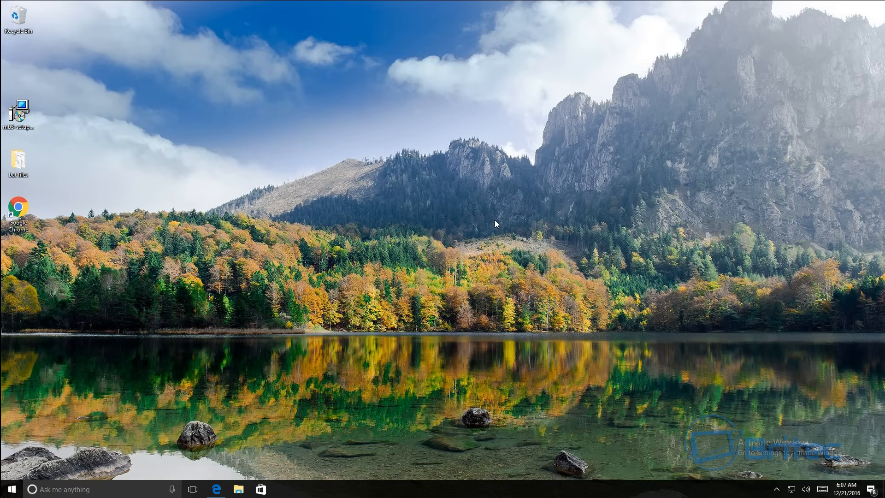
pyautogui.moveTo(529, 229)
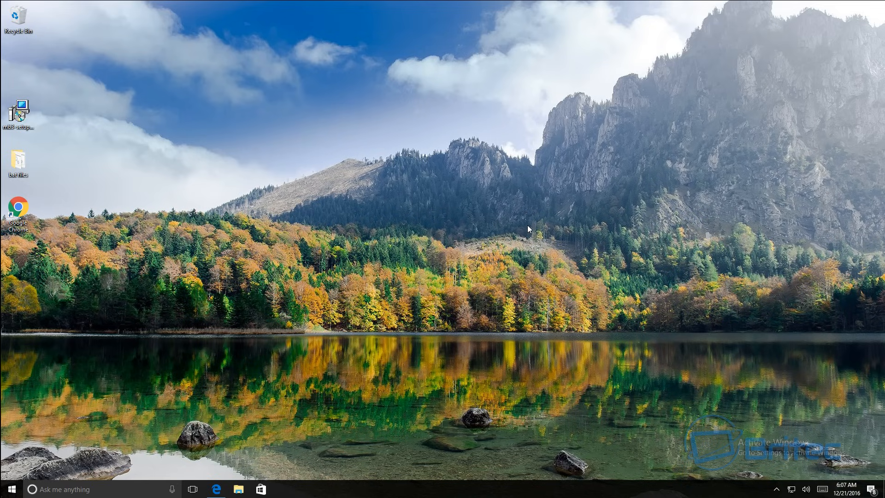
pyautogui.moveTo(463, 267)
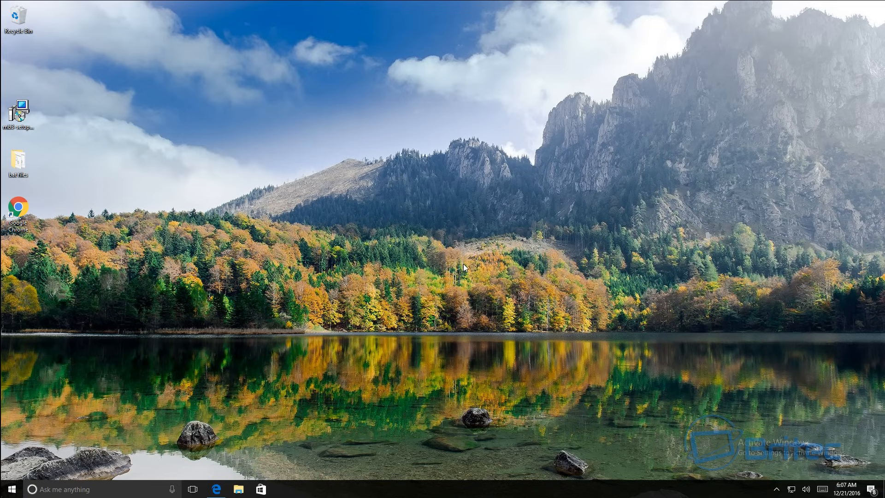
pyautogui.moveTo(471, 259)
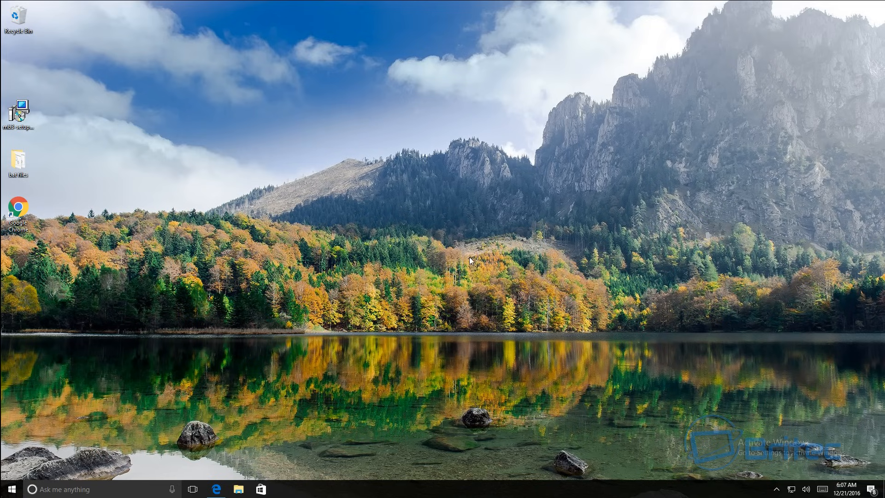
pyautogui.moveTo(423, 291)
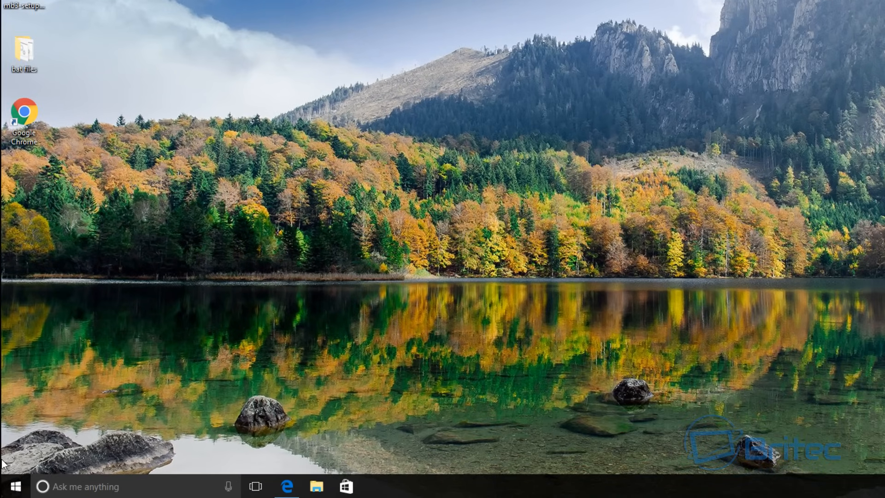
# - Explore Reset this PC under Settings > Update & Security > Recovery, then back out without resetting
pyautogui.click(15, 486)
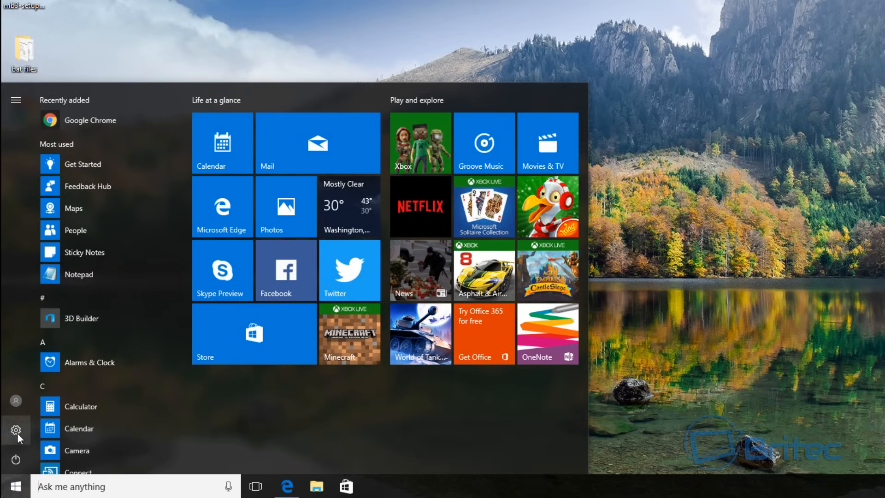
pyautogui.click(15, 430)
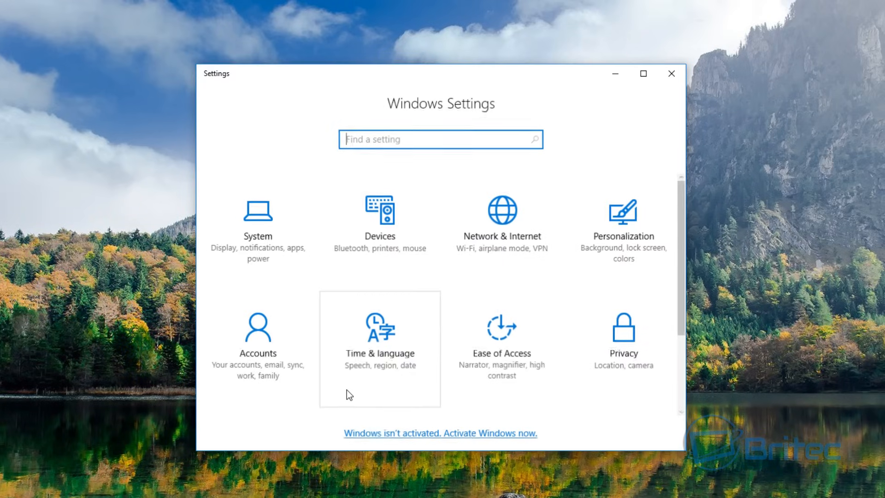
pyautogui.scroll(-3)
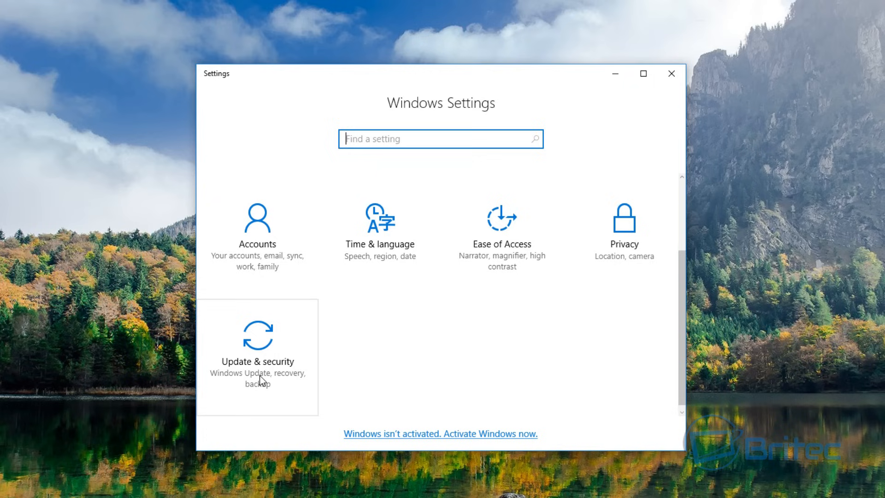
pyautogui.click(257, 351)
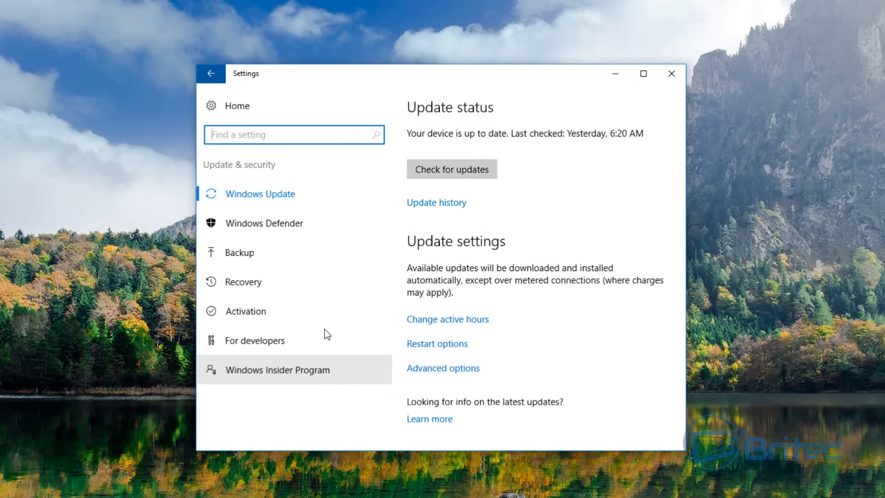
pyautogui.click(243, 282)
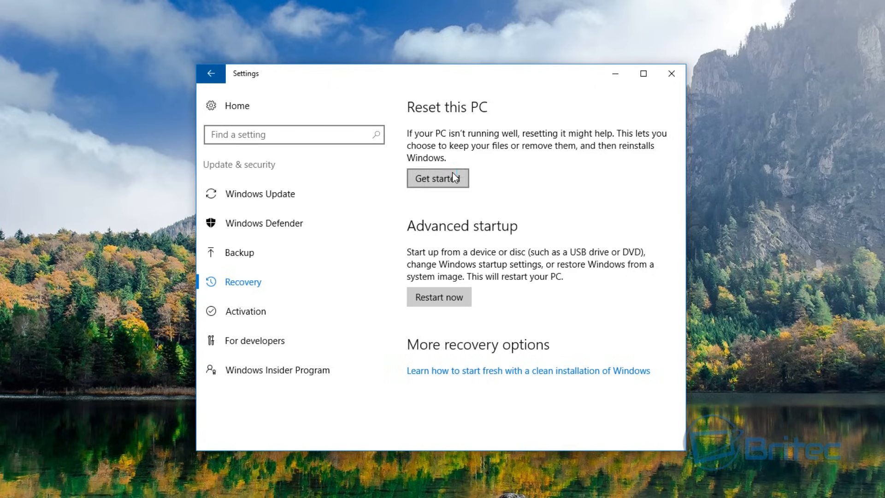
pyautogui.click(437, 178)
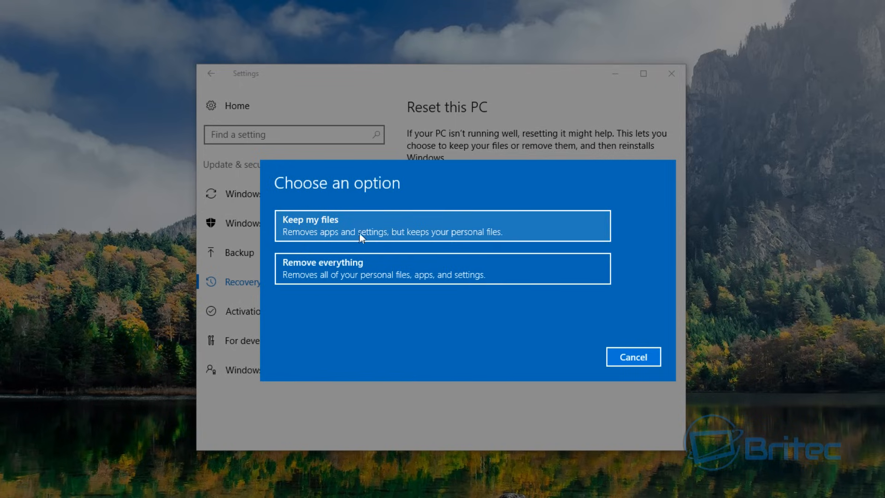
pyautogui.moveTo(369, 231)
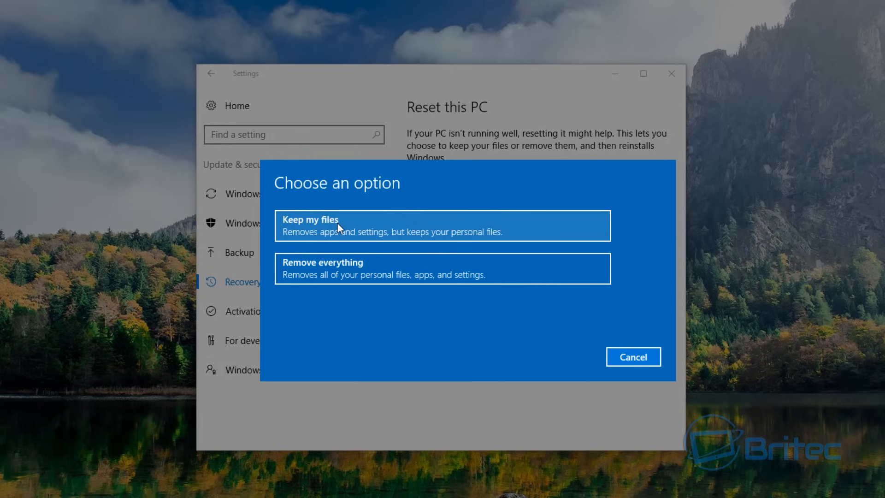
pyautogui.moveTo(383, 247)
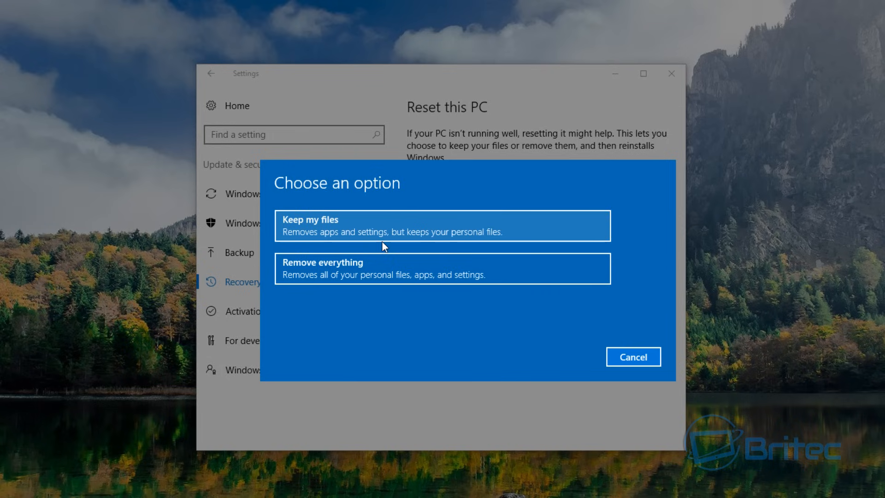
pyautogui.click(632, 356)
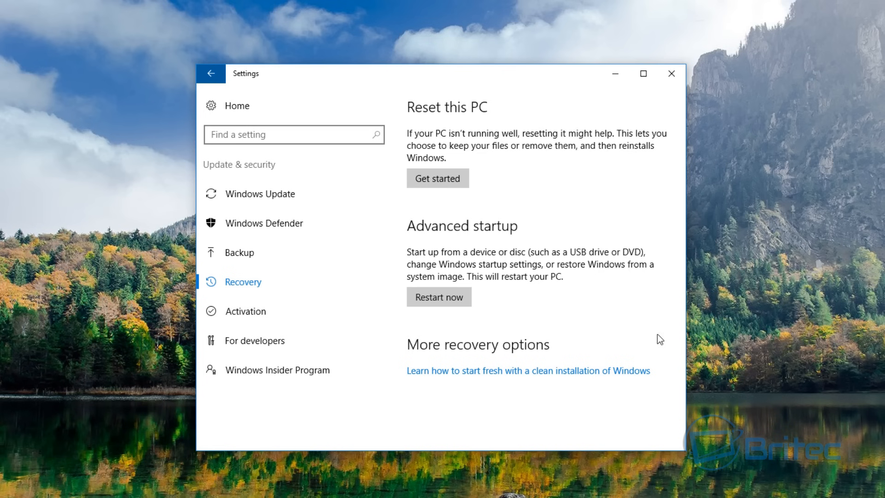
pyautogui.click(671, 74)
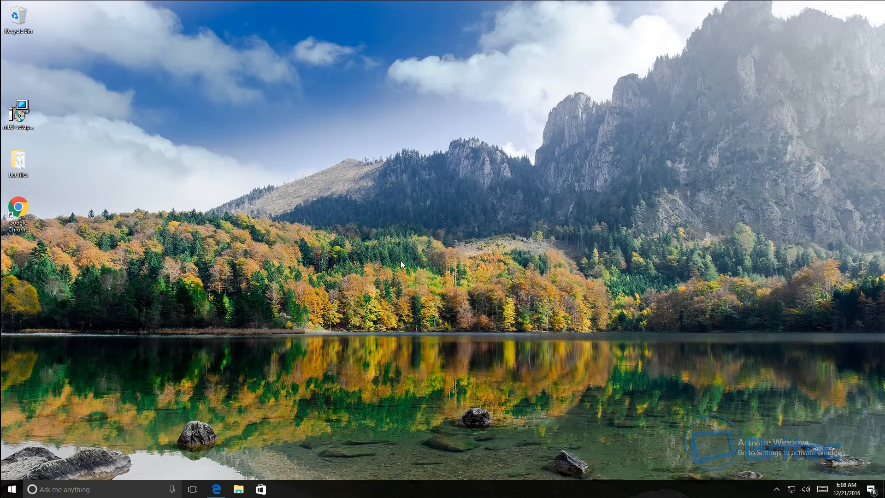
pyautogui.moveTo(302, 369)
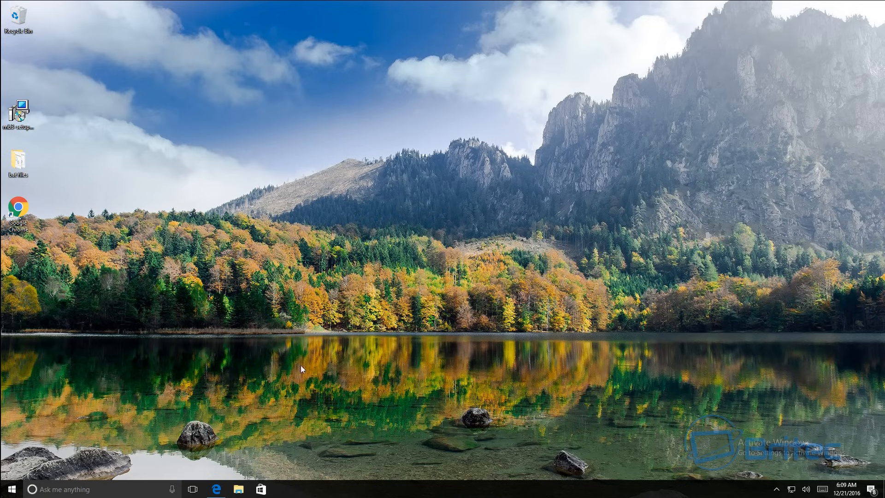
# - Download the Media Creation Tool from Microsoft's Download Windows 10 page and save it
pyautogui.click(215, 488)
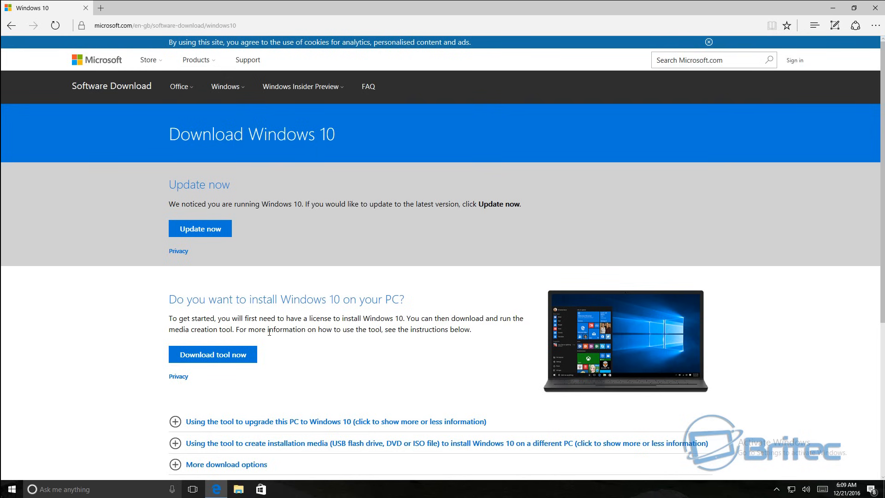
pyautogui.moveTo(255, 339)
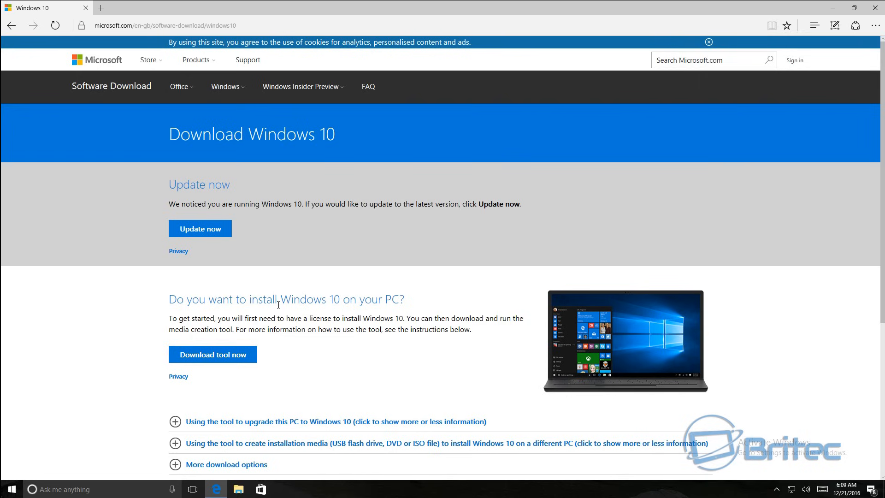
pyautogui.moveTo(242, 347)
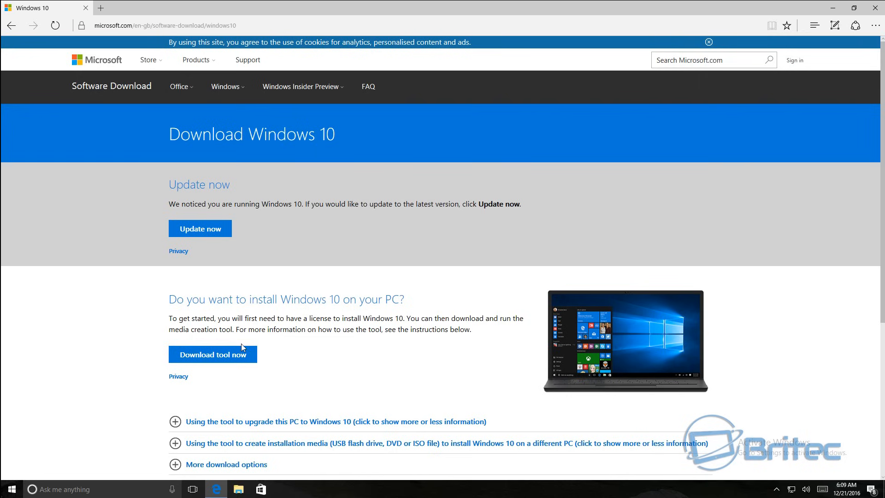
pyautogui.moveTo(213, 354)
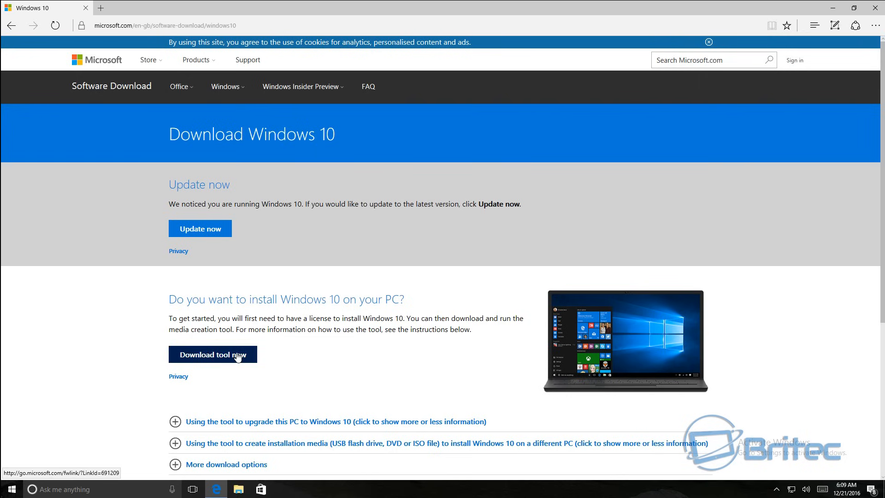
pyautogui.click(213, 354)
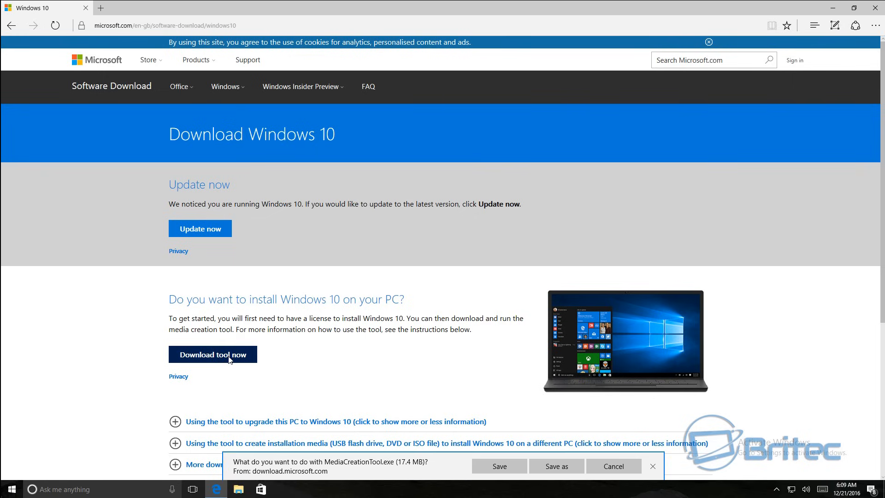
pyautogui.moveTo(503, 476)
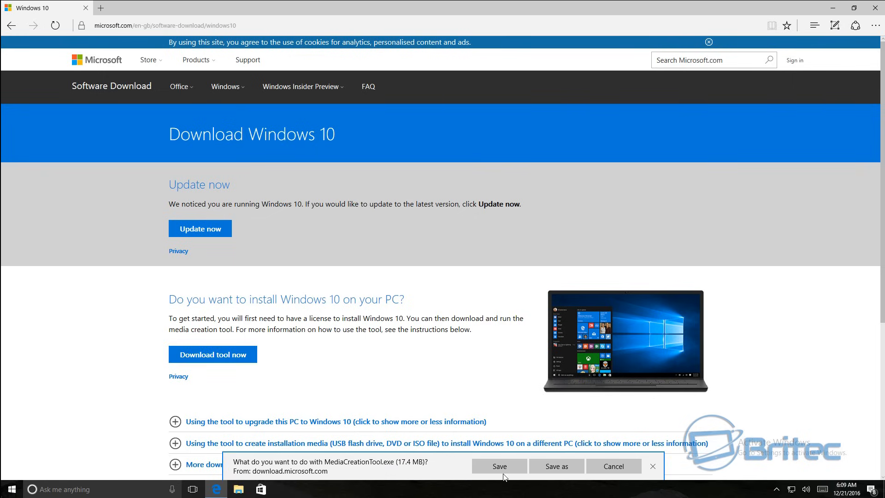
pyautogui.click(498, 466)
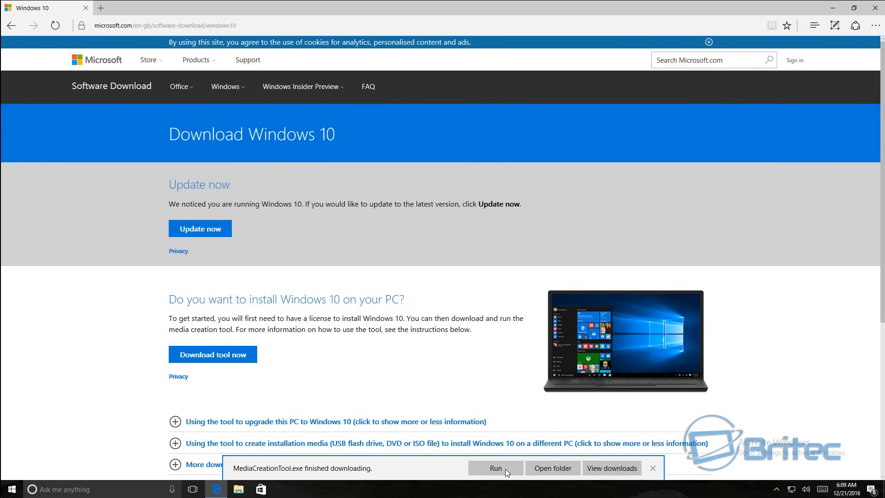
pyautogui.moveTo(720, 245)
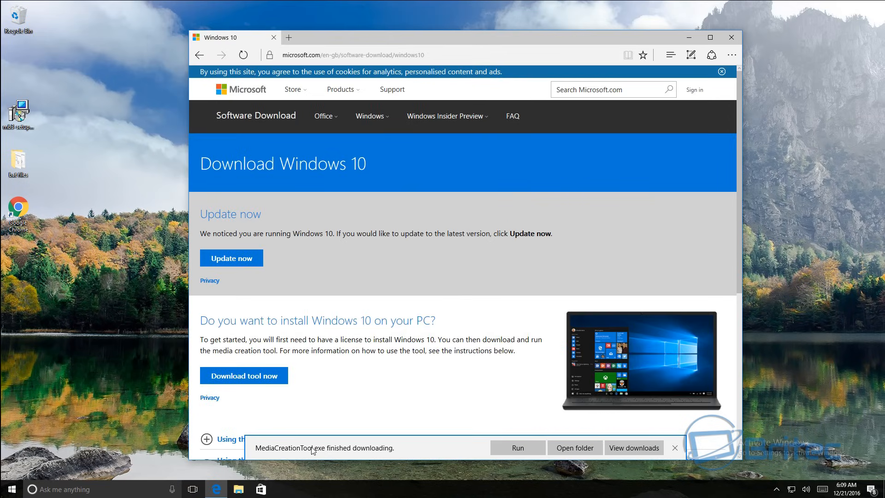
pyautogui.moveTo(575, 448)
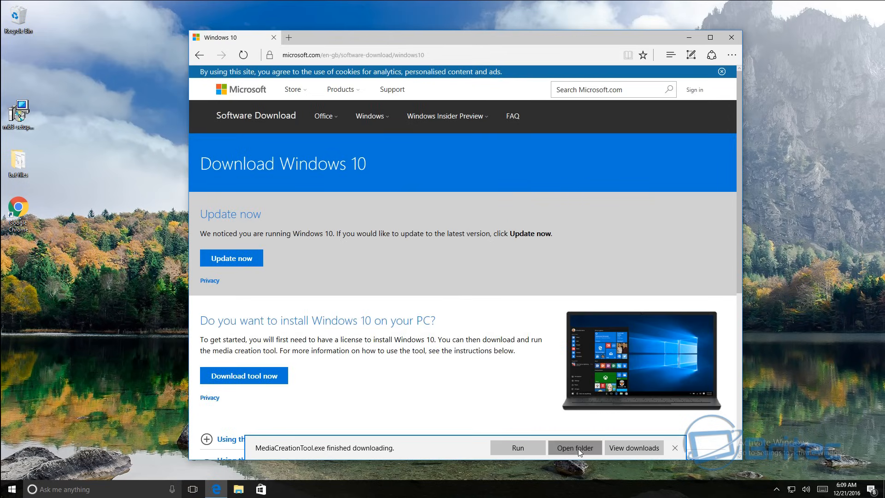
# - Show MediaCreationTool.exe in Downloads, then close File Explorer and Edge
pyautogui.click(574, 448)
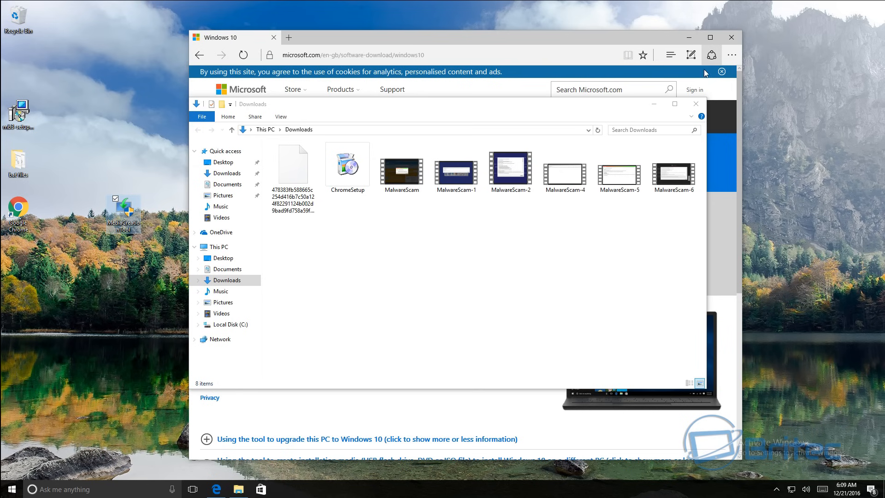
pyautogui.click(694, 104)
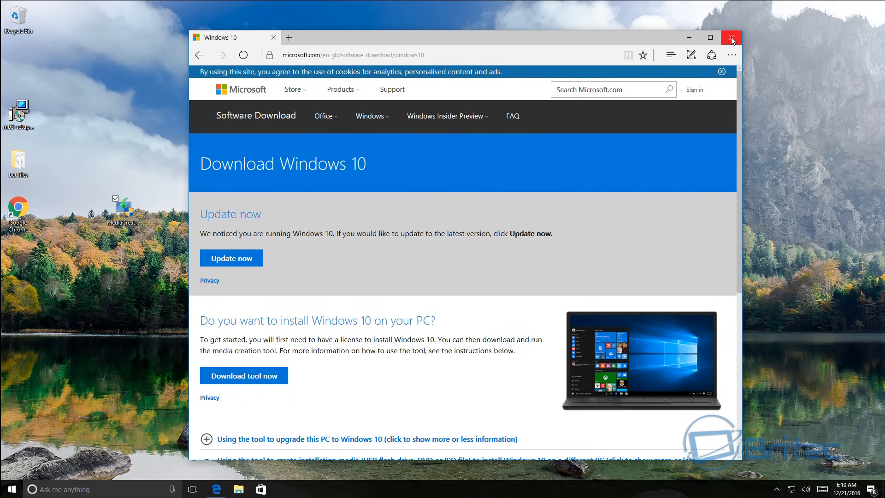
pyautogui.click(731, 37)
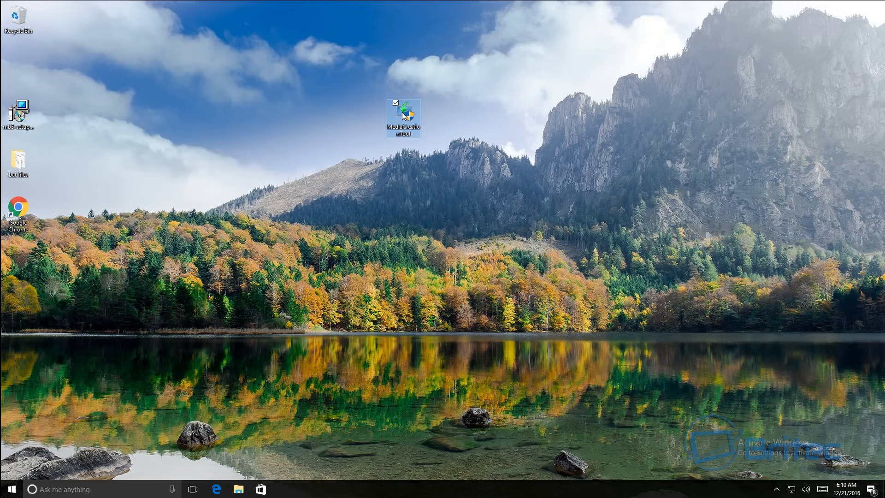
# - Launch MediaCreationTool from the desktop, accept its terms and choose Upgrade this PC now
pyautogui.rightClick(402, 116)
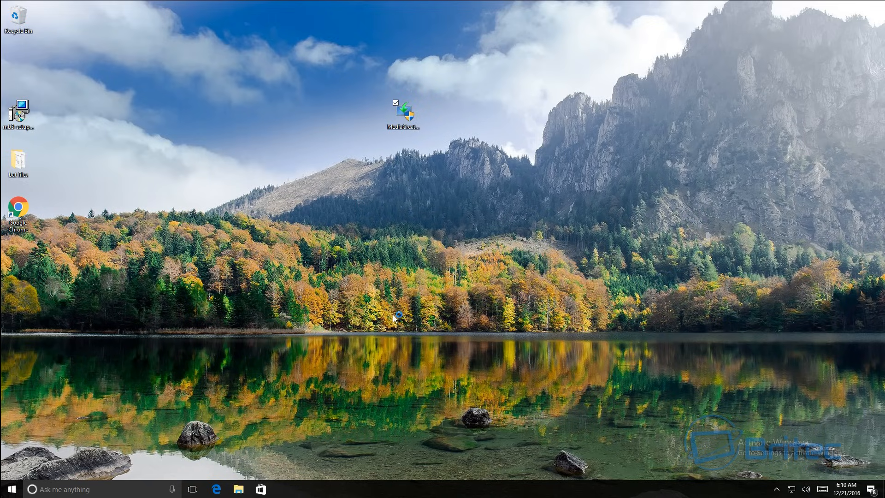
pyautogui.doubleClick(403, 112)
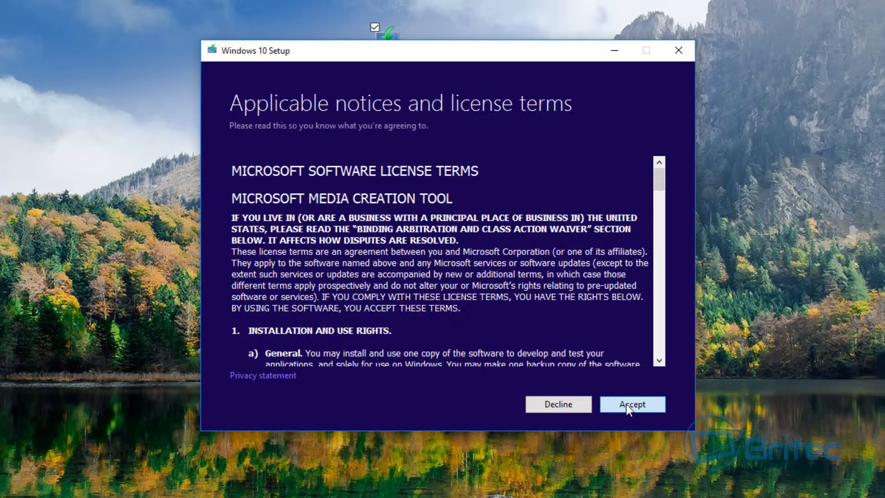
pyautogui.click(631, 404)
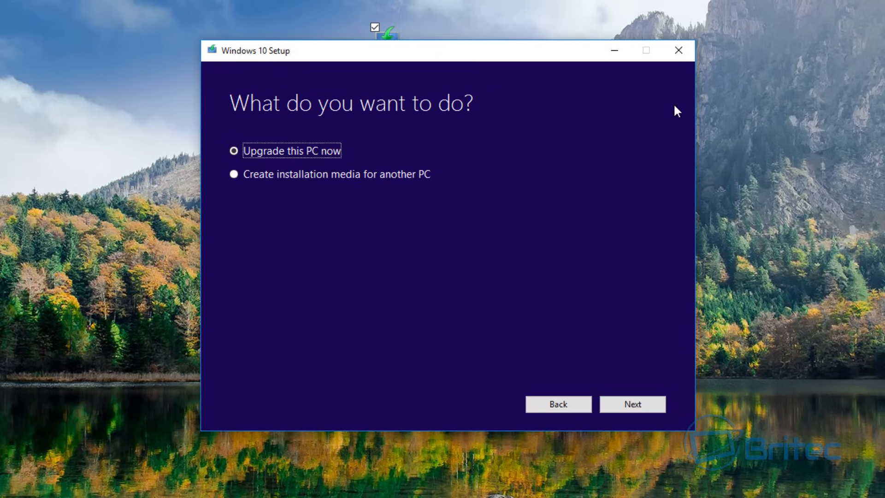
pyautogui.moveTo(379, 240)
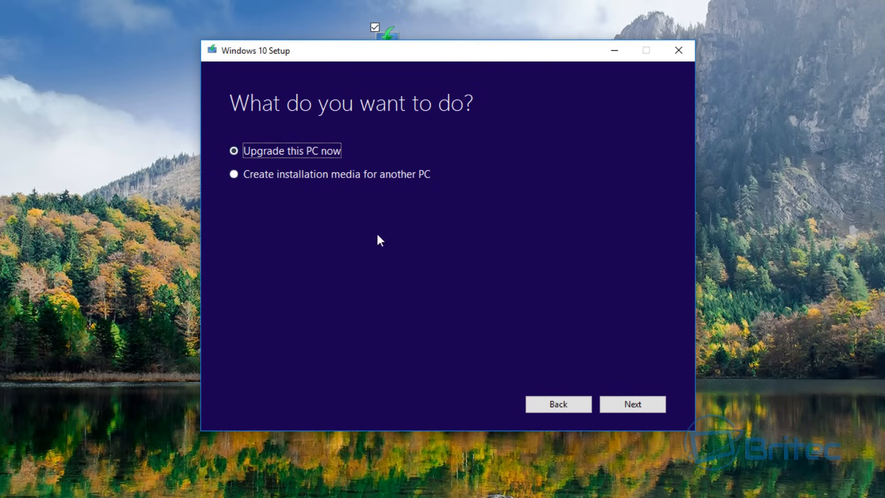
pyautogui.click(631, 404)
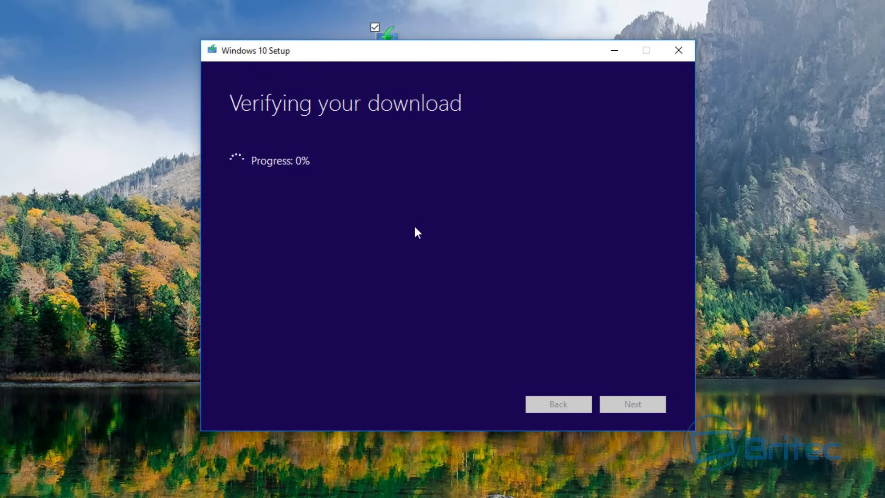
pyautogui.moveTo(338, 212)
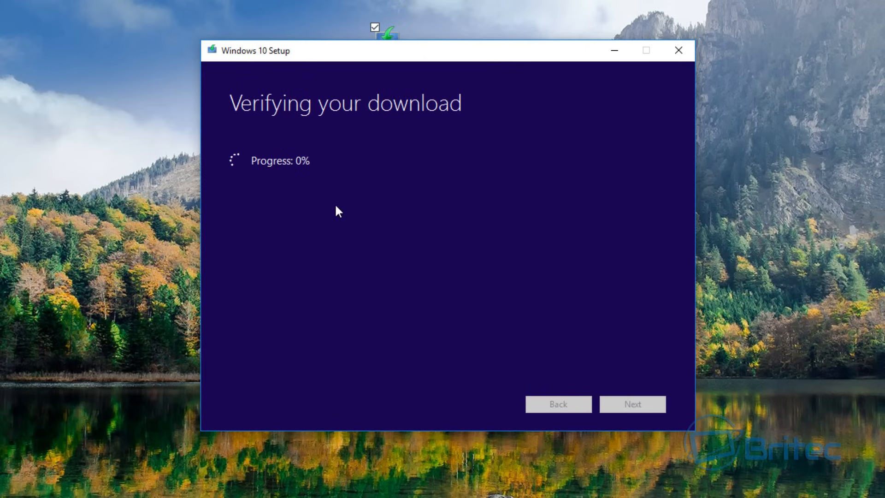
pyautogui.moveTo(309, 244)
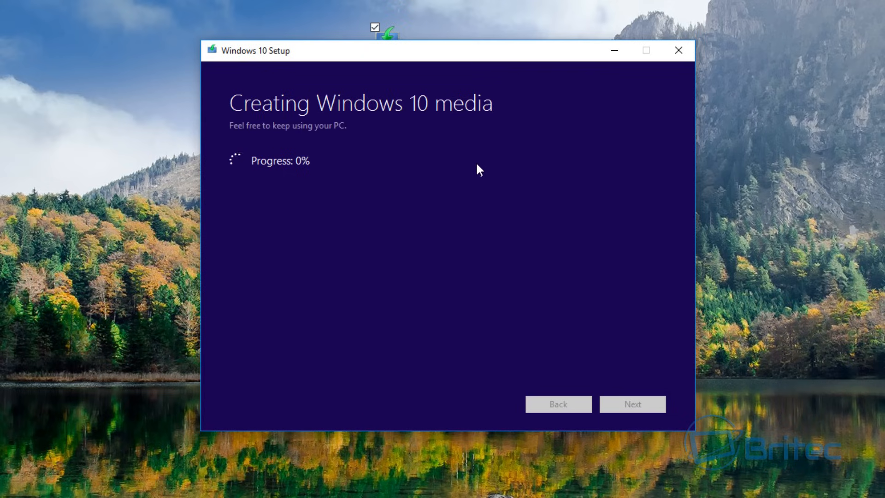
pyautogui.moveTo(455, 136)
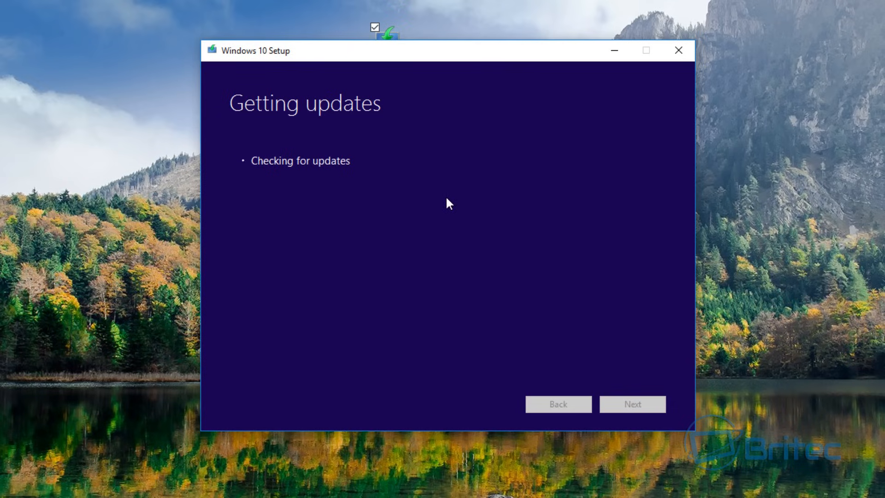
pyautogui.moveTo(358, 192)
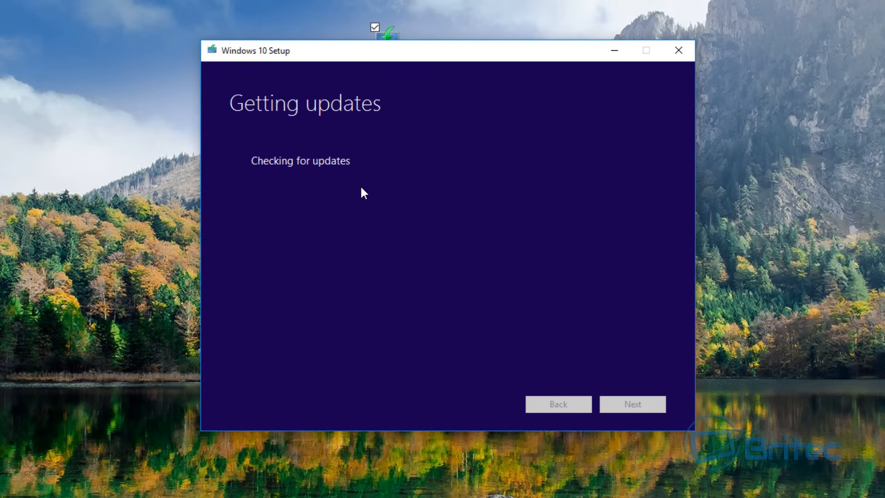
pyautogui.moveTo(588, 165)
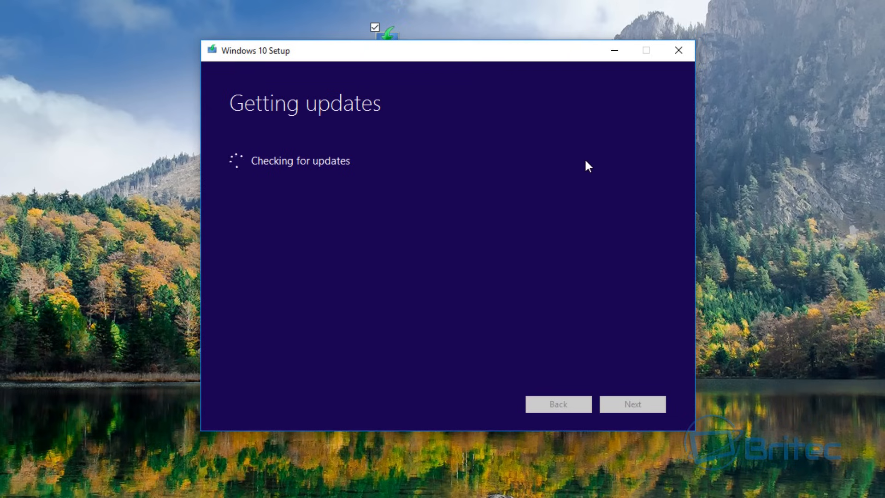
pyautogui.moveTo(401, 200)
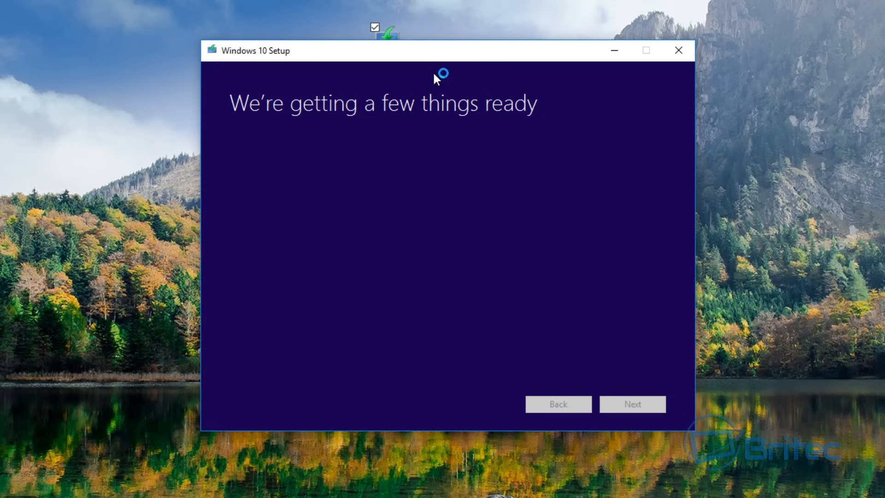
pyautogui.moveTo(451, 173)
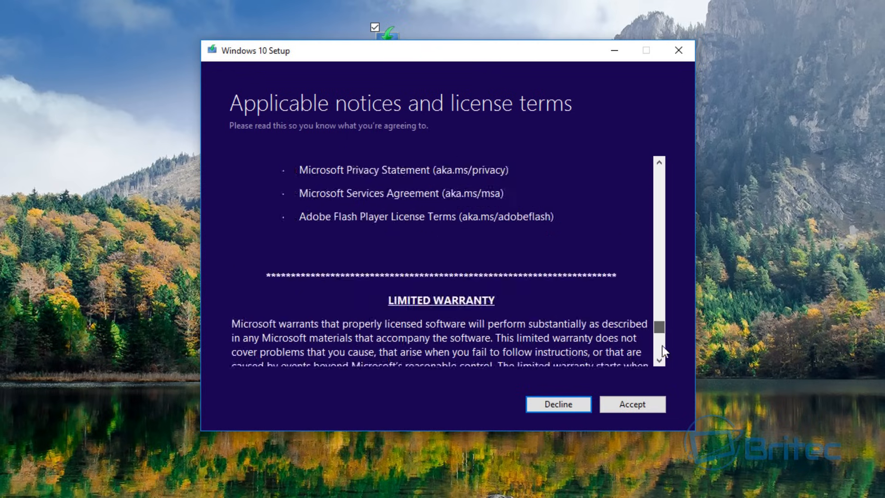
# - Accept the Windows 10 installation license terms so setup checks for updates
pyautogui.click(632, 404)
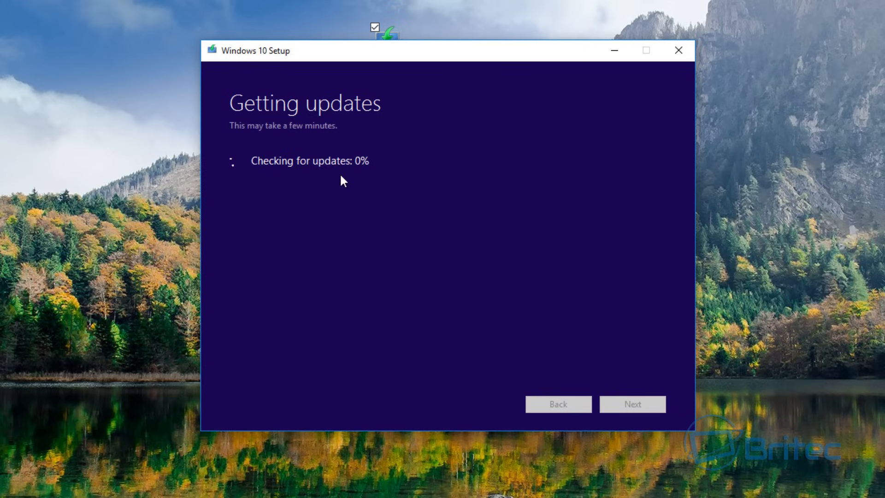
pyautogui.moveTo(282, 189)
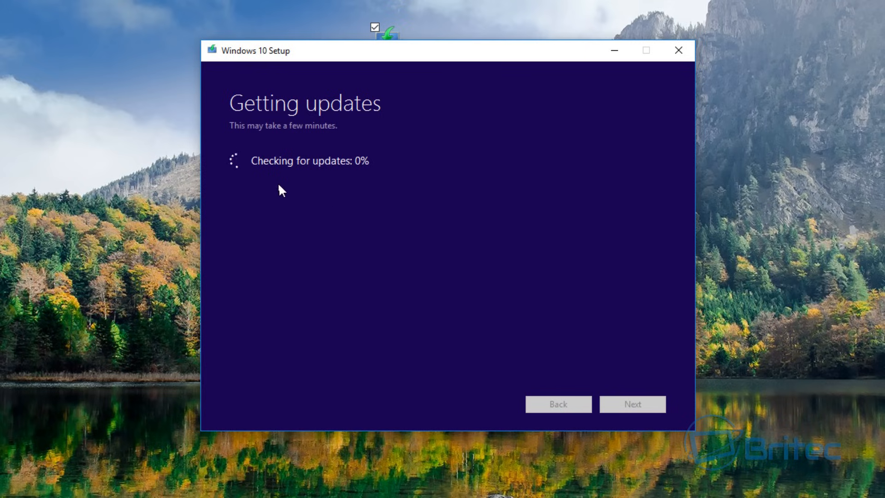
pyautogui.moveTo(457, 211)
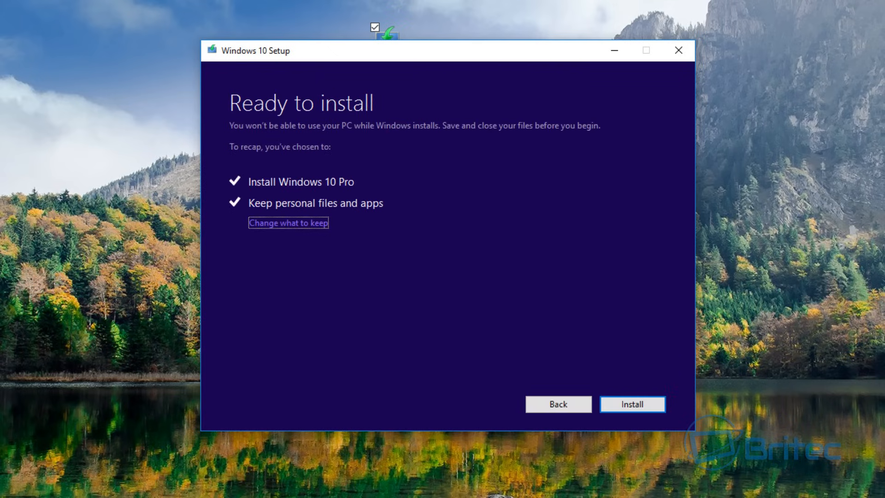
pyautogui.moveTo(410, 202)
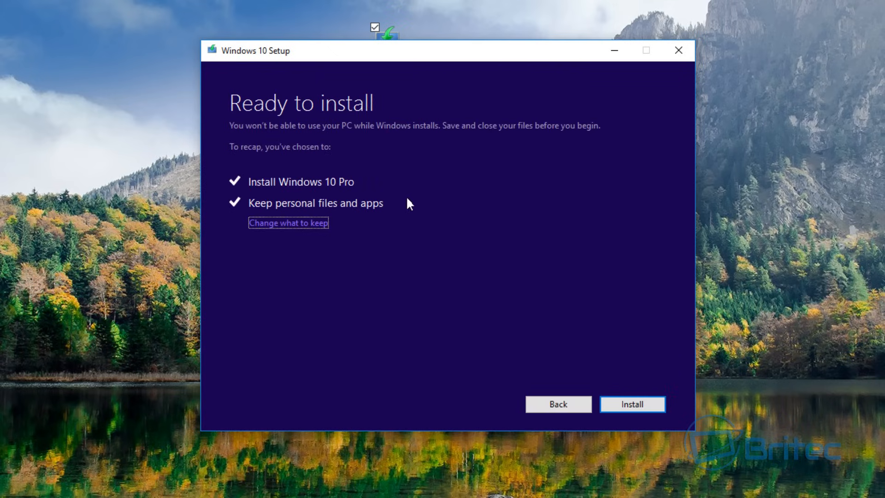
pyautogui.moveTo(250, 117)
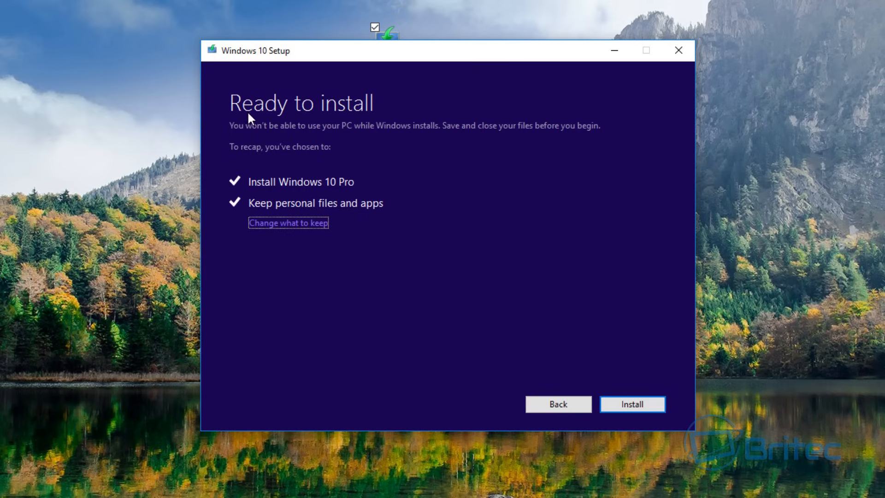
pyautogui.moveTo(260, 195)
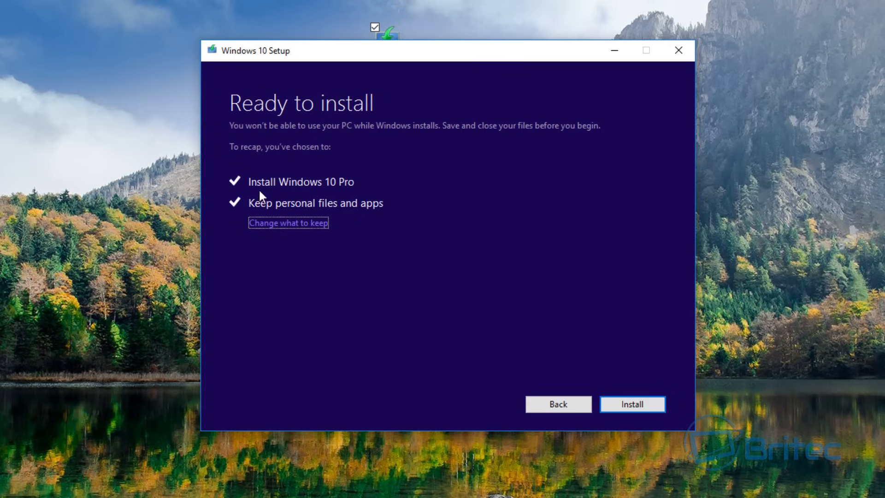
pyautogui.moveTo(314, 210)
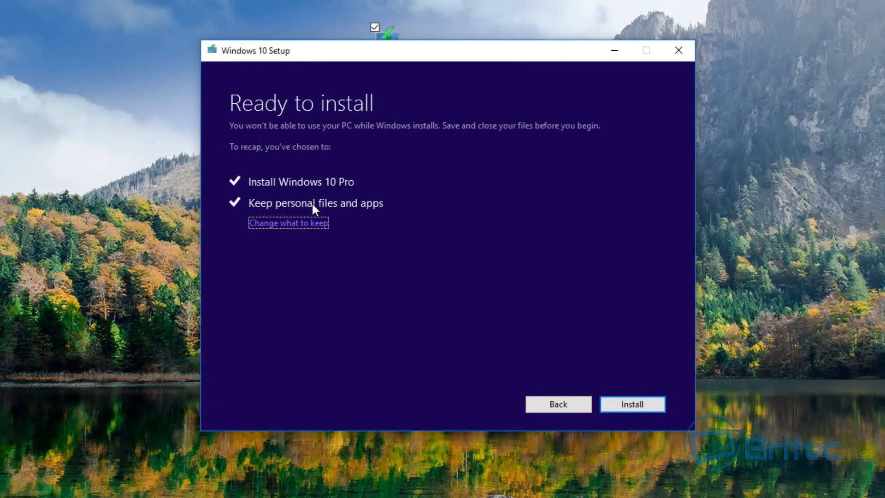
pyautogui.moveTo(308, 213)
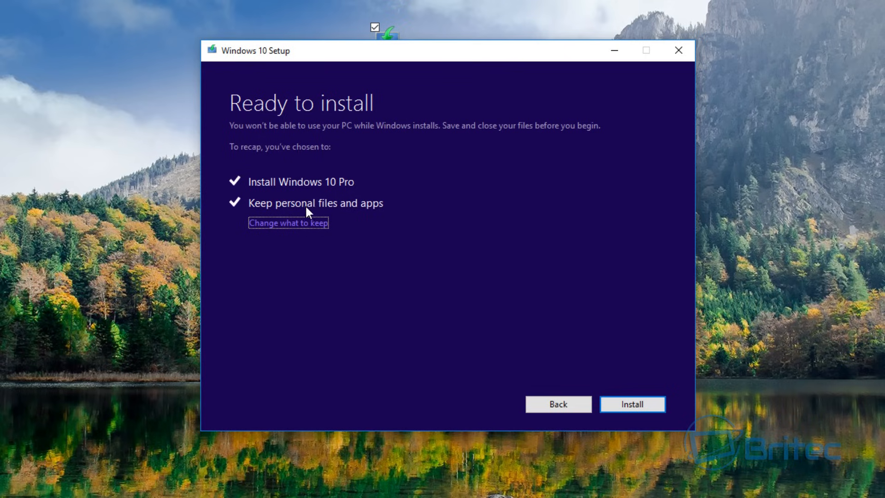
pyautogui.moveTo(235, 212)
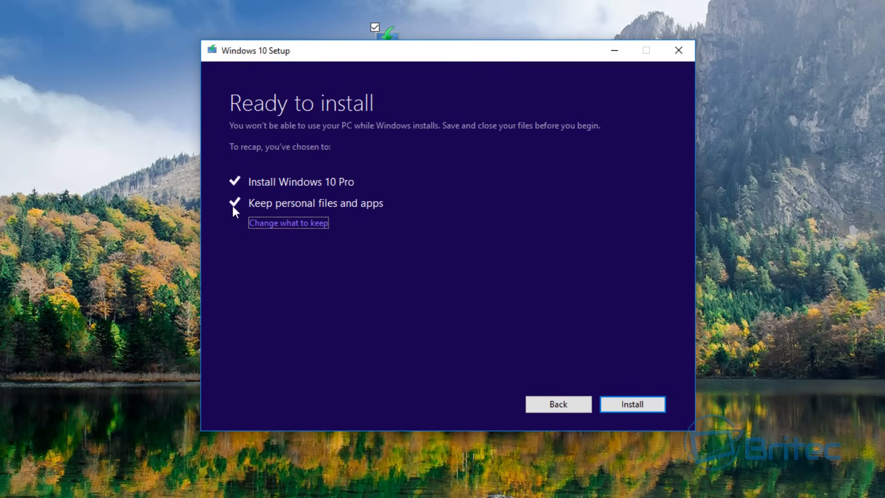
pyautogui.moveTo(305, 228)
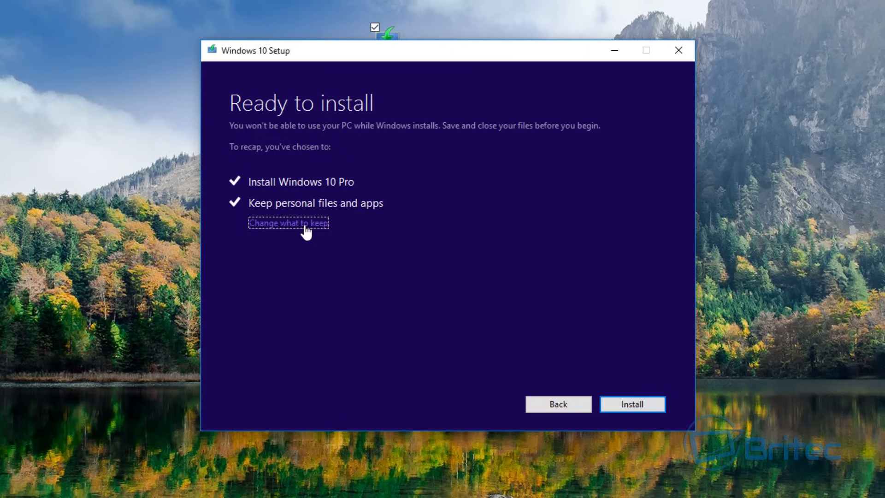
pyautogui.moveTo(260, 233)
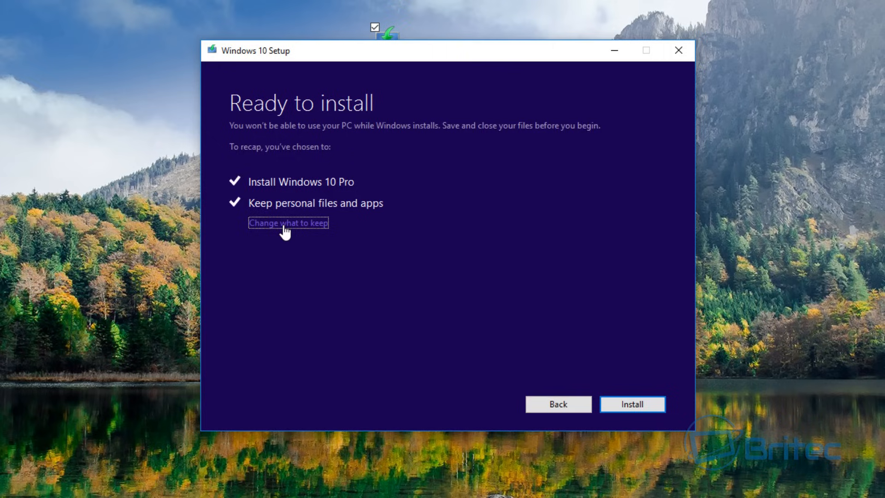
# - Set Change what to keep to 'Keep personal files and apps' and continue setup
pyautogui.click(288, 223)
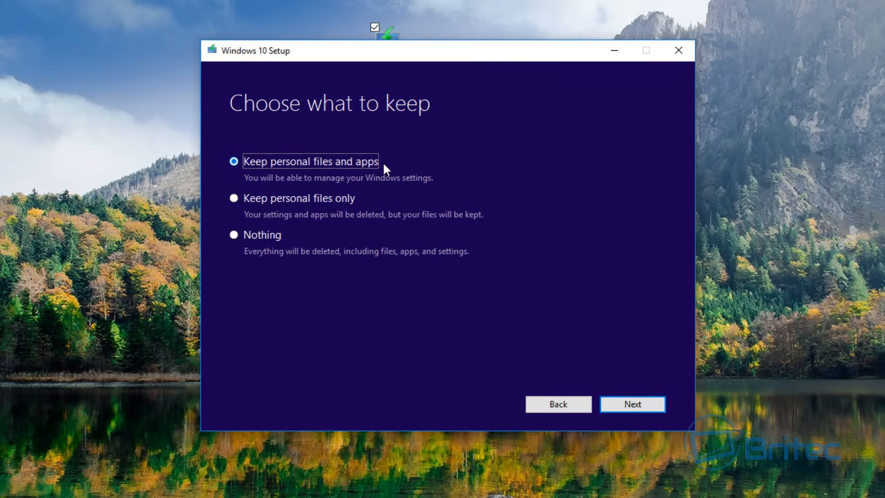
pyautogui.moveTo(324, 210)
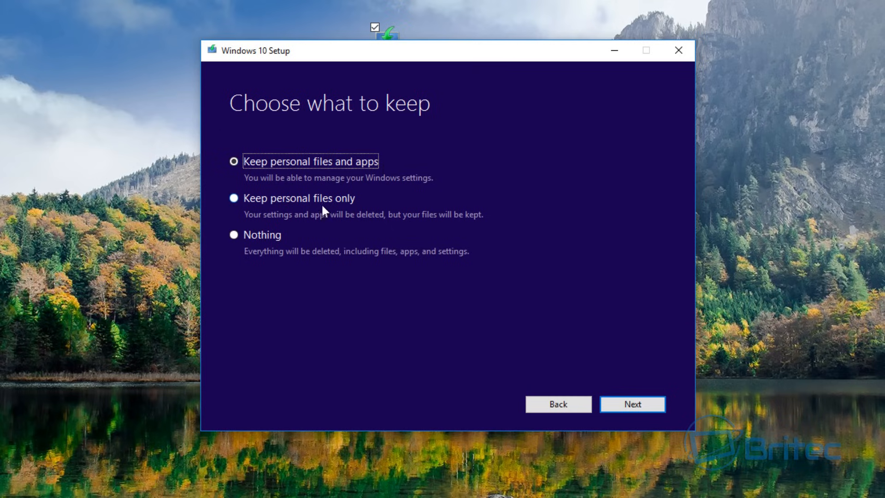
pyautogui.moveTo(270, 243)
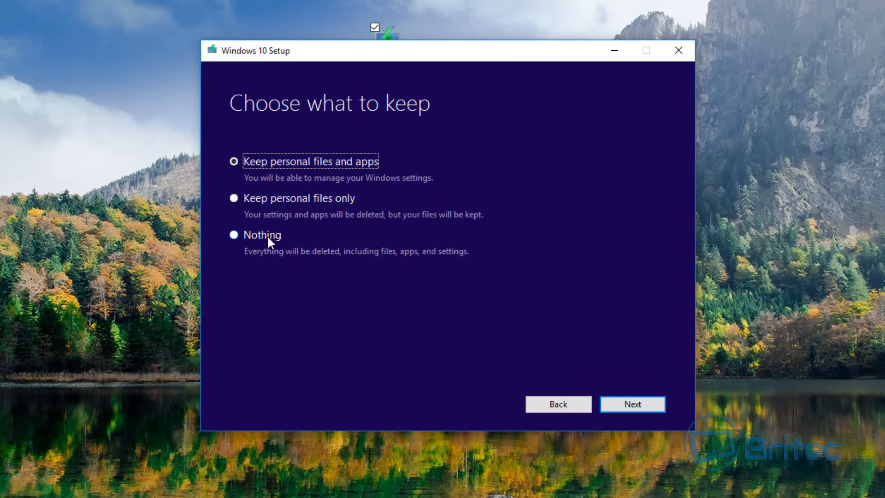
pyautogui.moveTo(350, 248)
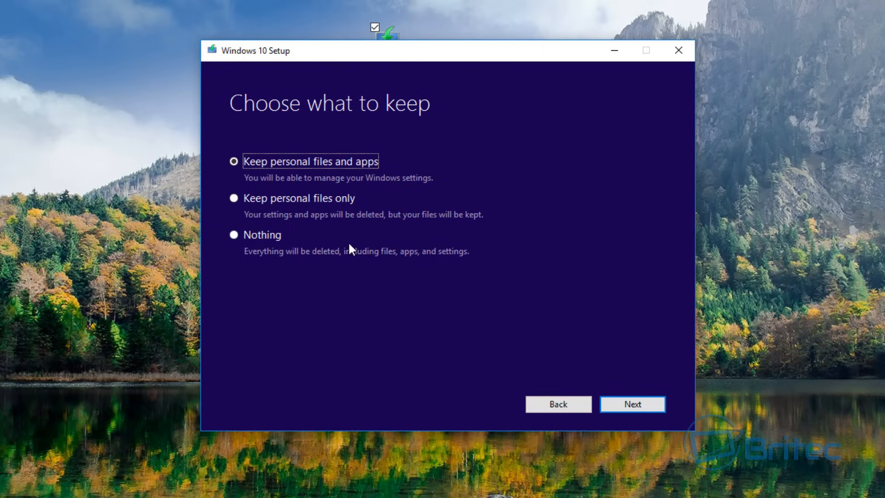
pyautogui.click(234, 160)
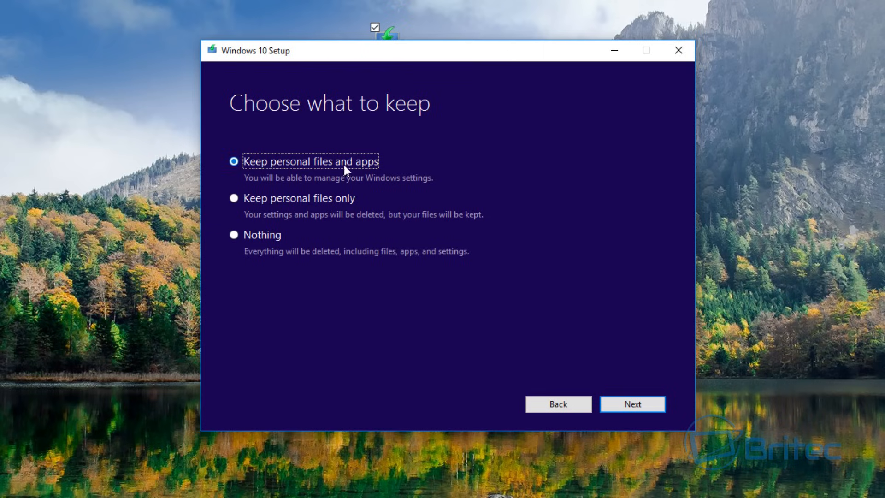
pyautogui.click(632, 403)
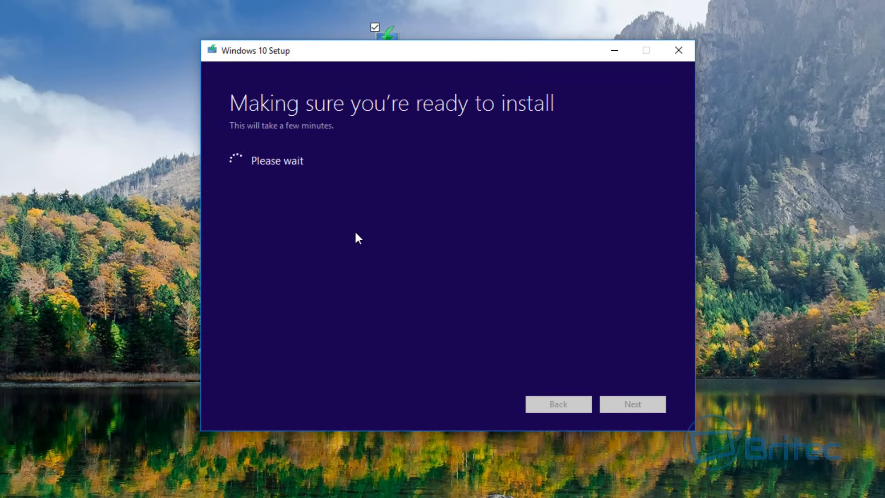
pyautogui.moveTo(504, 128)
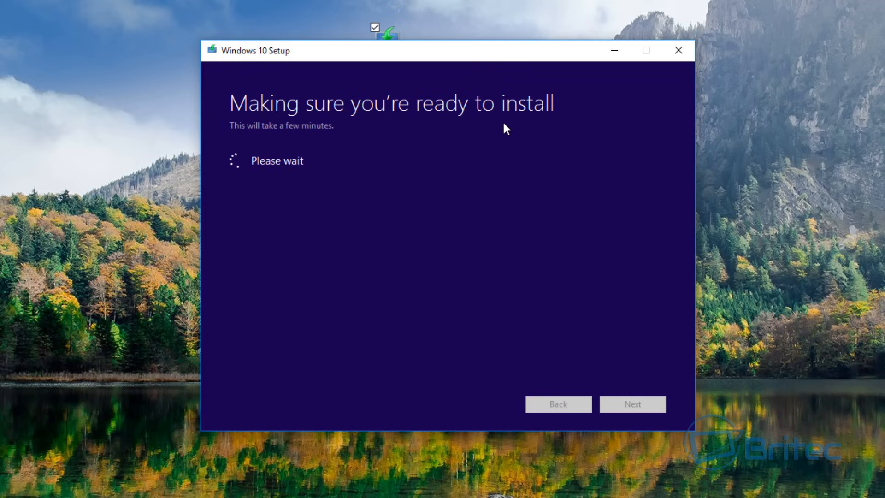
pyautogui.moveTo(444, 200)
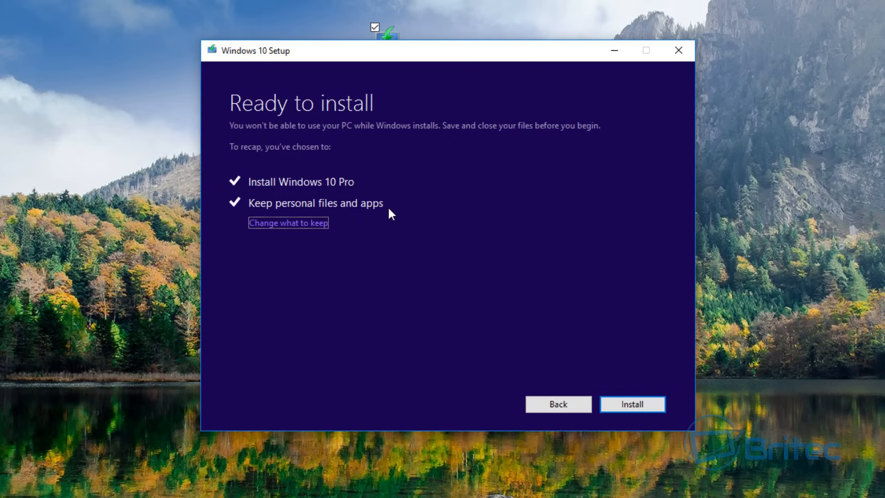
pyautogui.moveTo(394, 316)
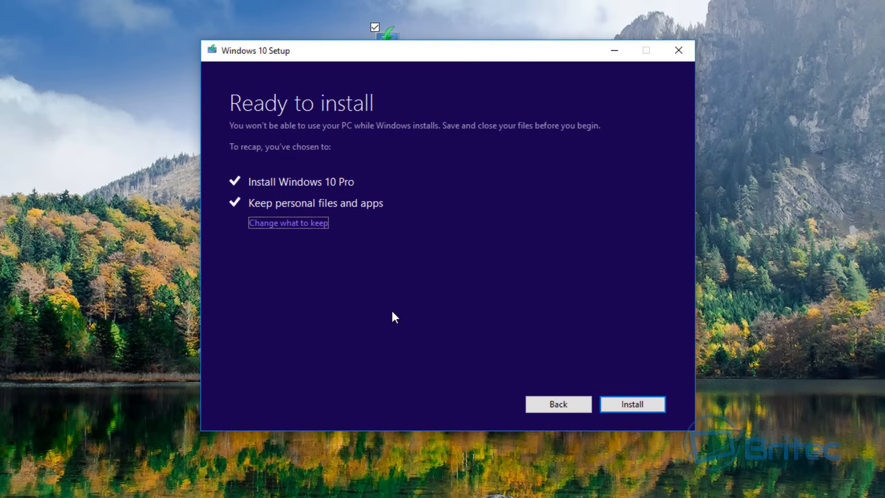
pyautogui.moveTo(404, 338)
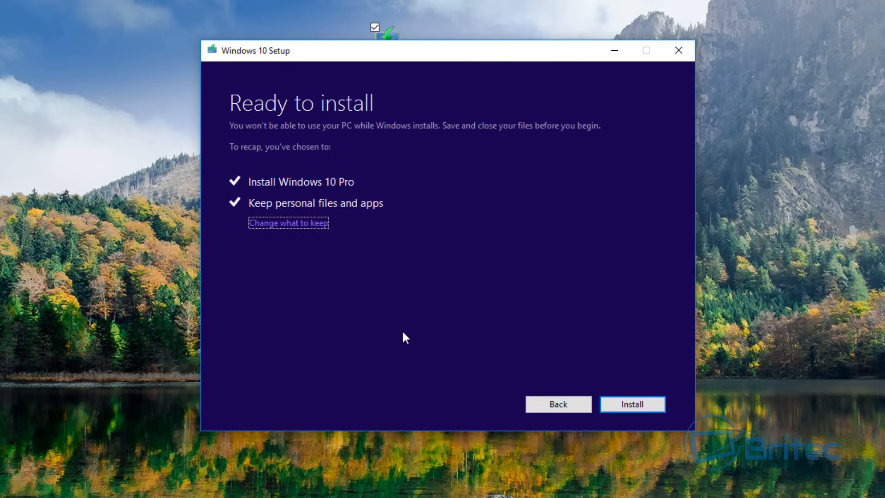
pyautogui.moveTo(479, 431)
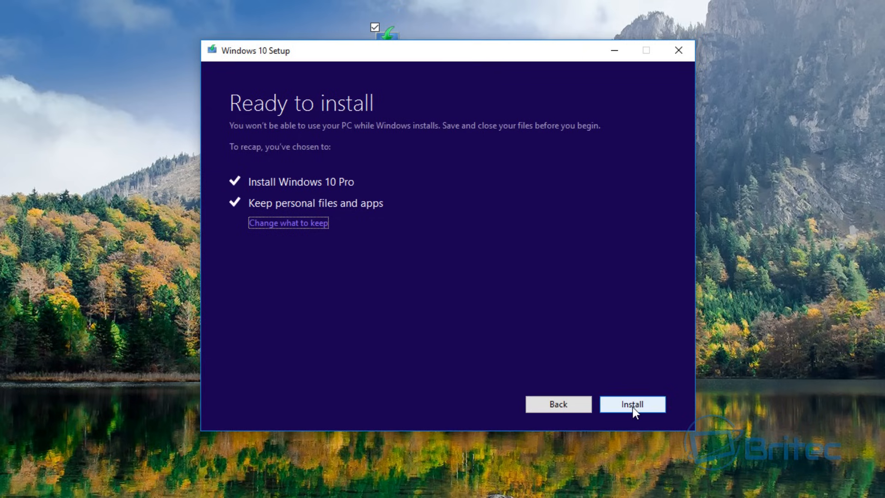
# - Start installing Windows 10 Pro from the Ready to install summary, keeping files and apps
pyautogui.click(632, 404)
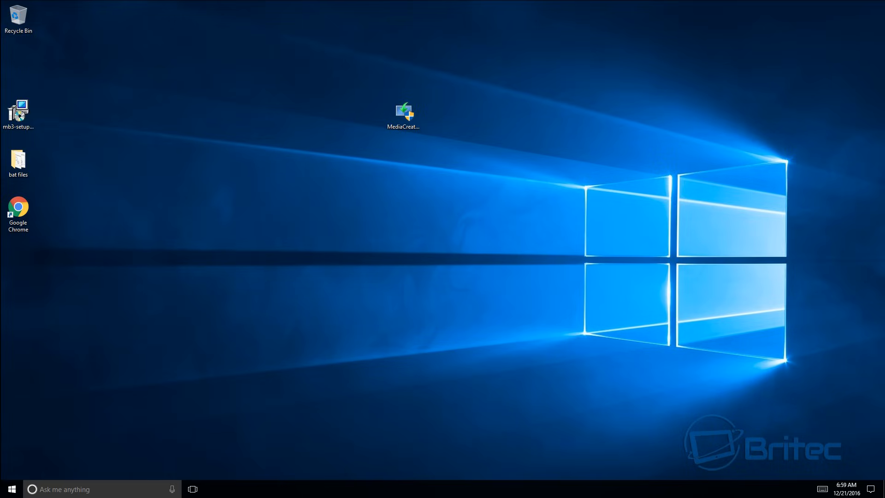
pyautogui.moveTo(426, 205)
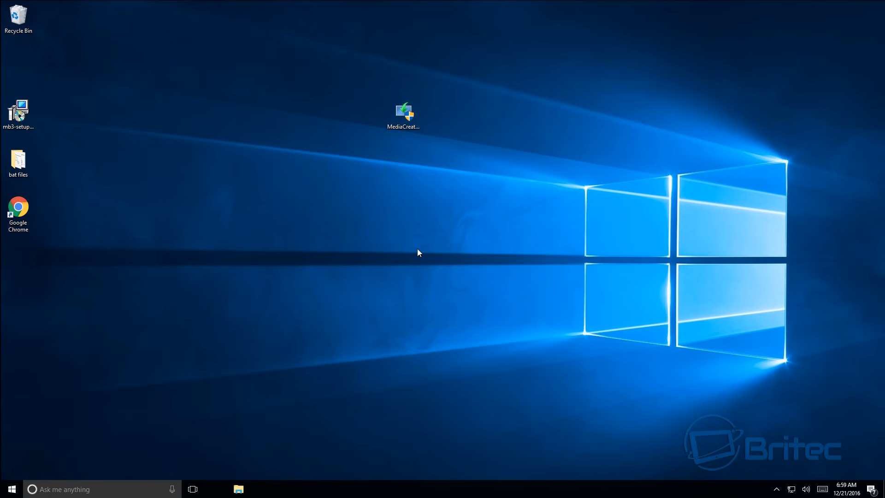
pyautogui.moveTo(330, 285)
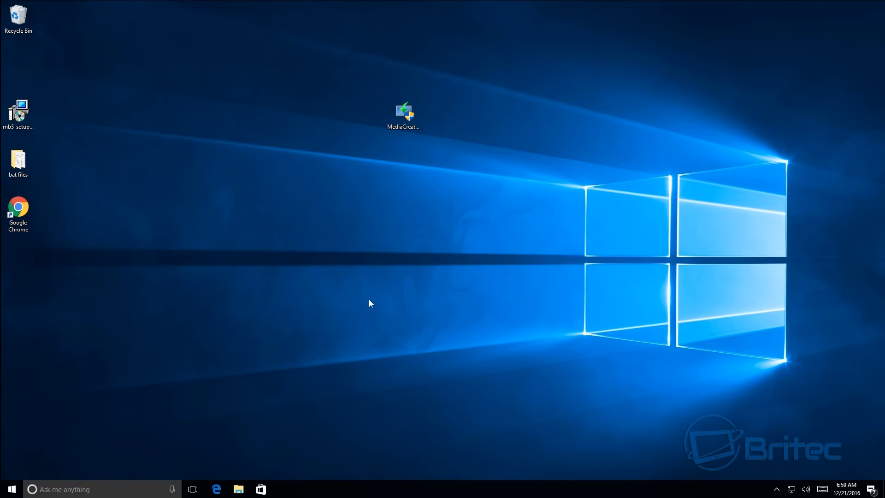
pyautogui.moveTo(410, 285)
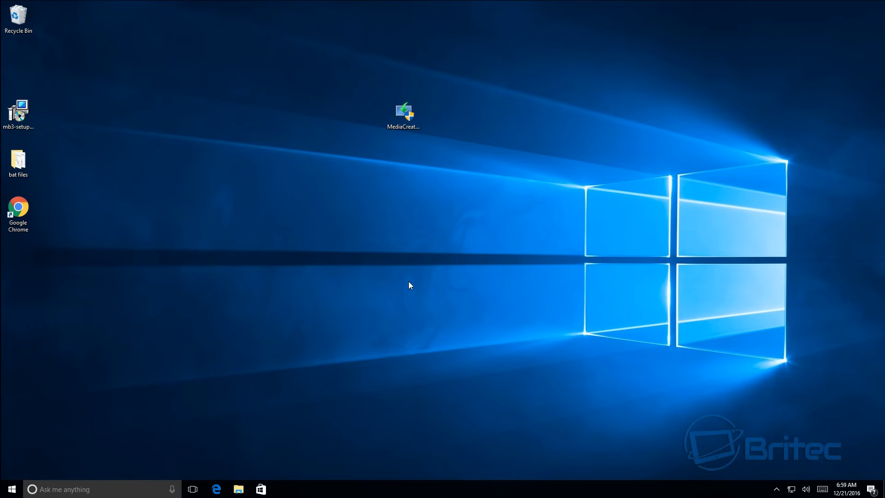